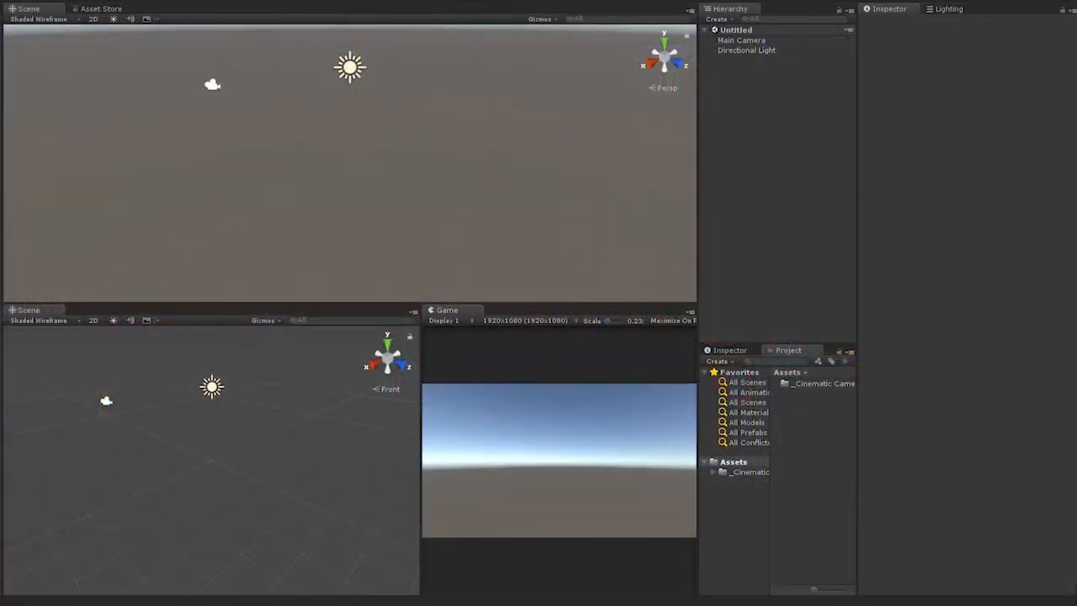
Make Main Camera orthographic with a solid grey background and far clip 20; delete Directional Light
click(742, 40)
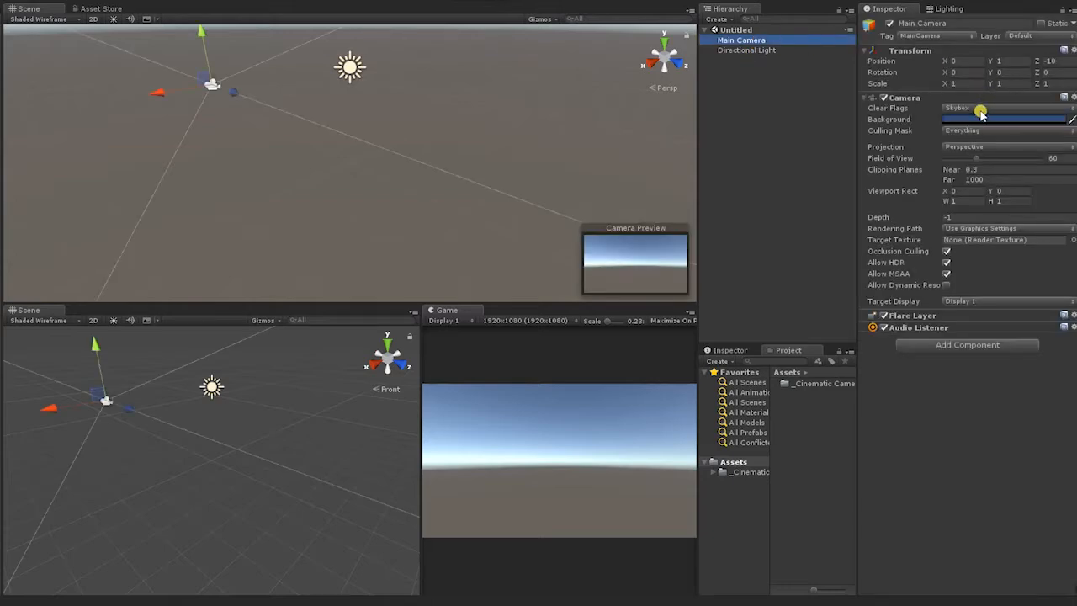
click(981, 108)
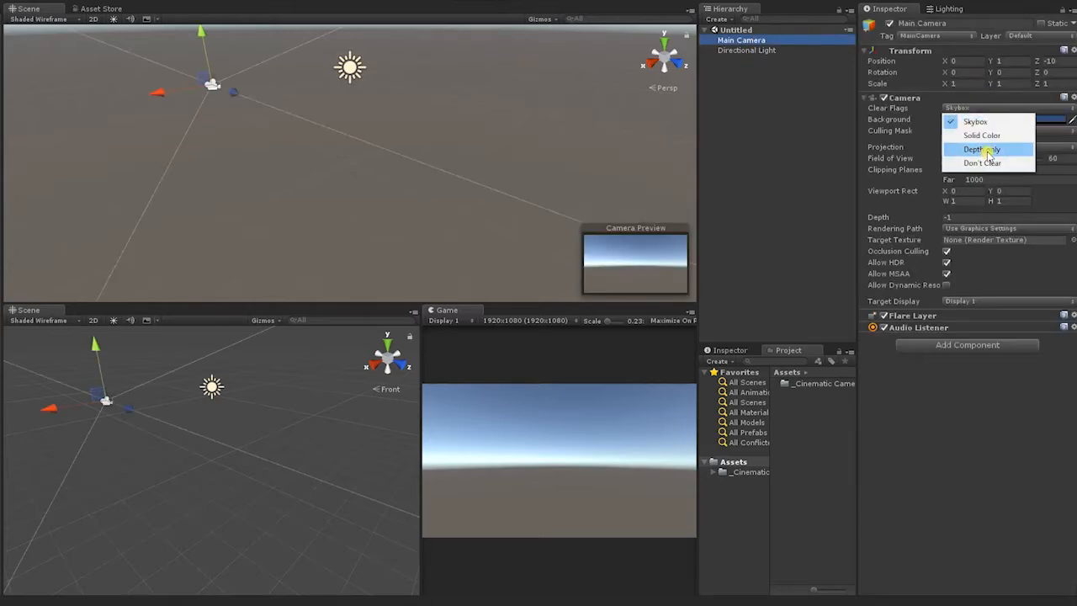
click(982, 135)
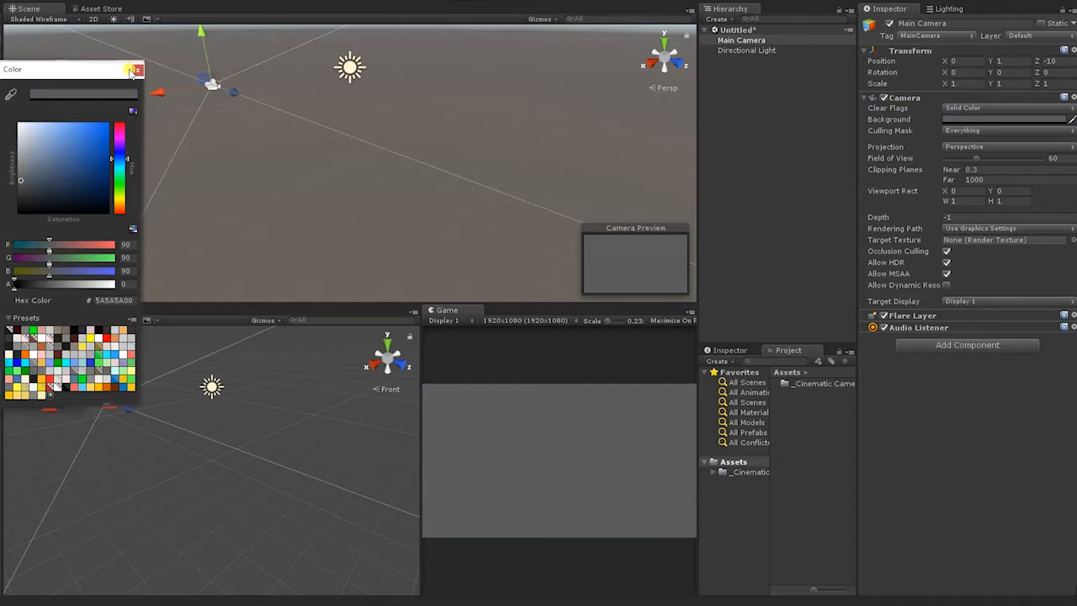
click(137, 70)
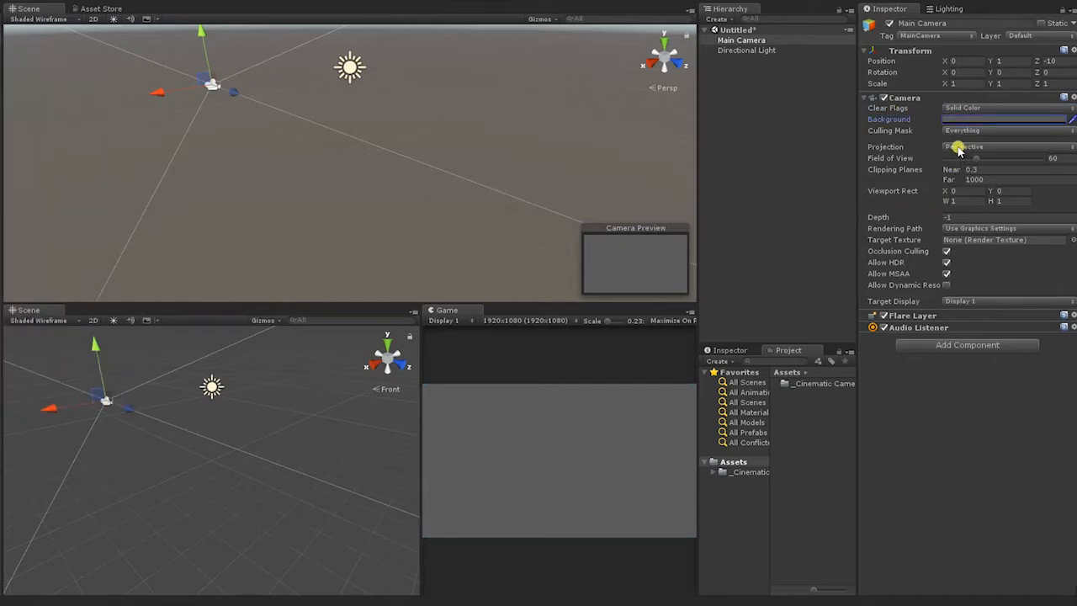
click(1001, 146)
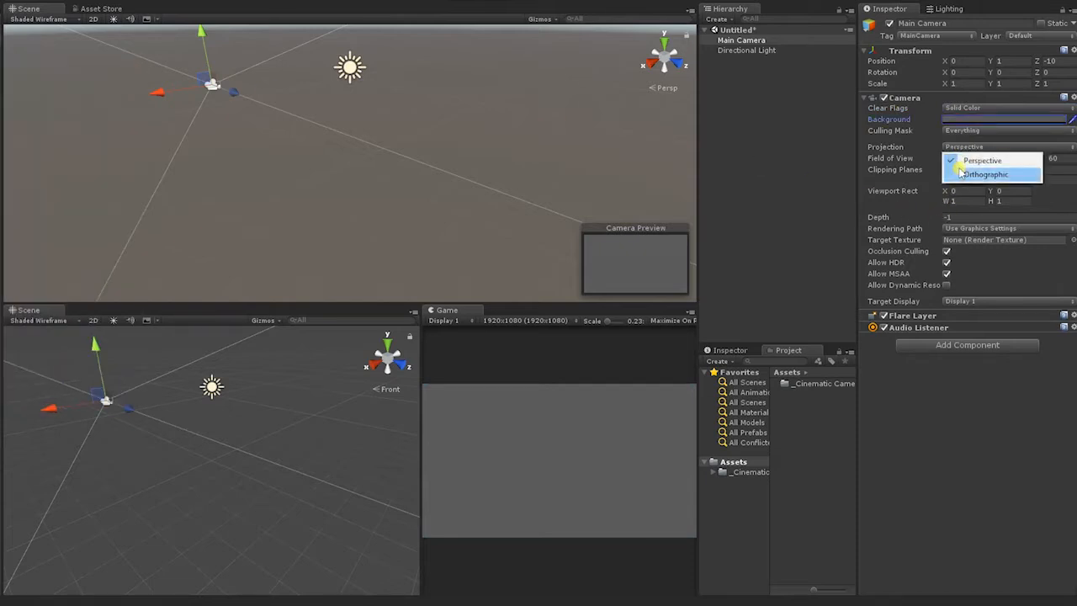
click(985, 174)
text(20)
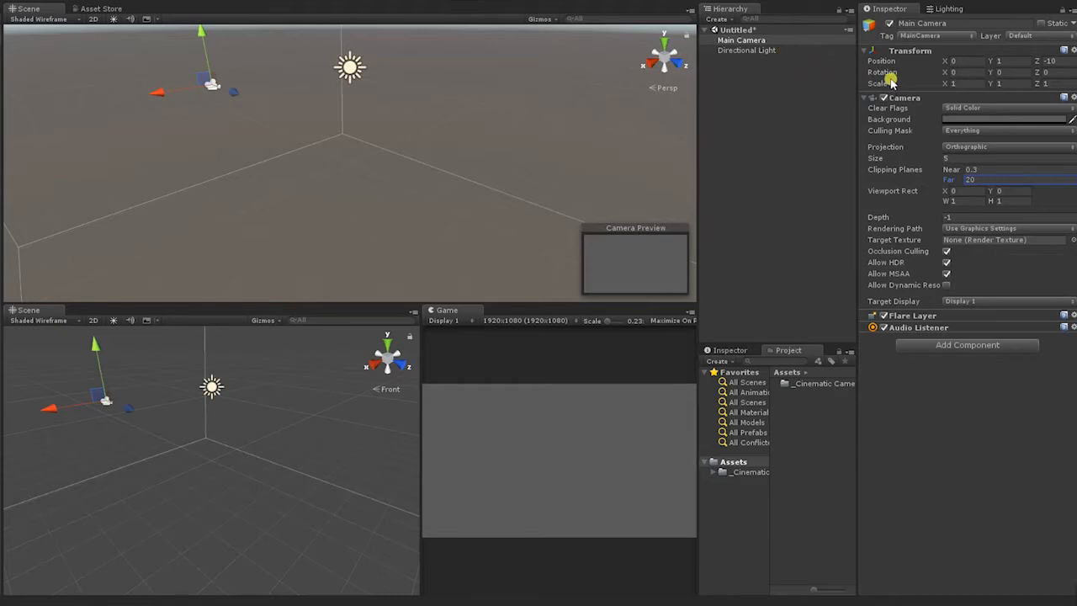
click(747, 49)
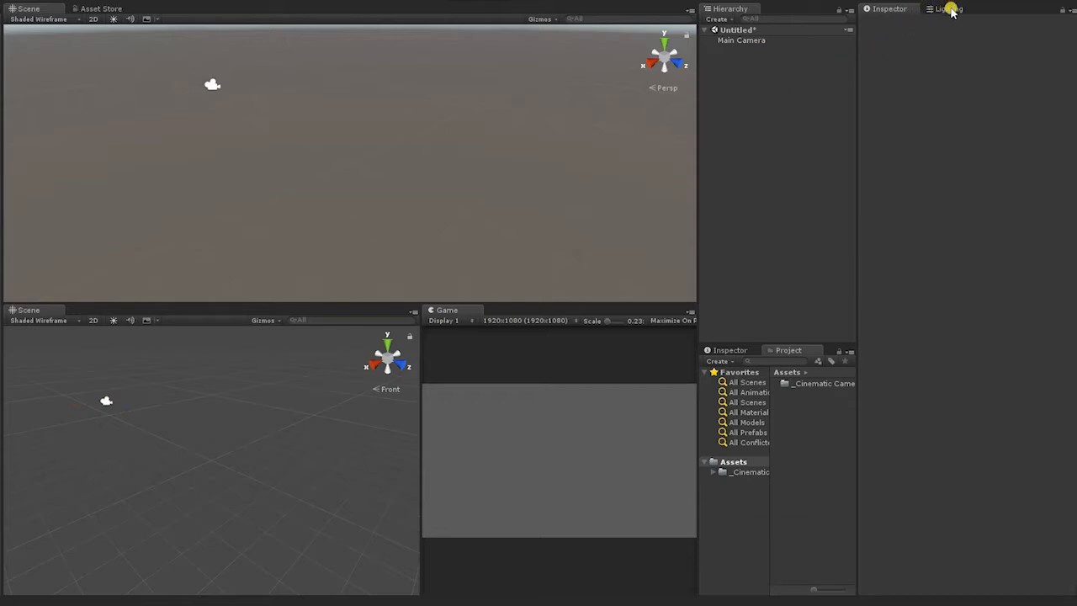
In scene Lighting settings, set the Environment Lighting Source to Color
click(949, 8)
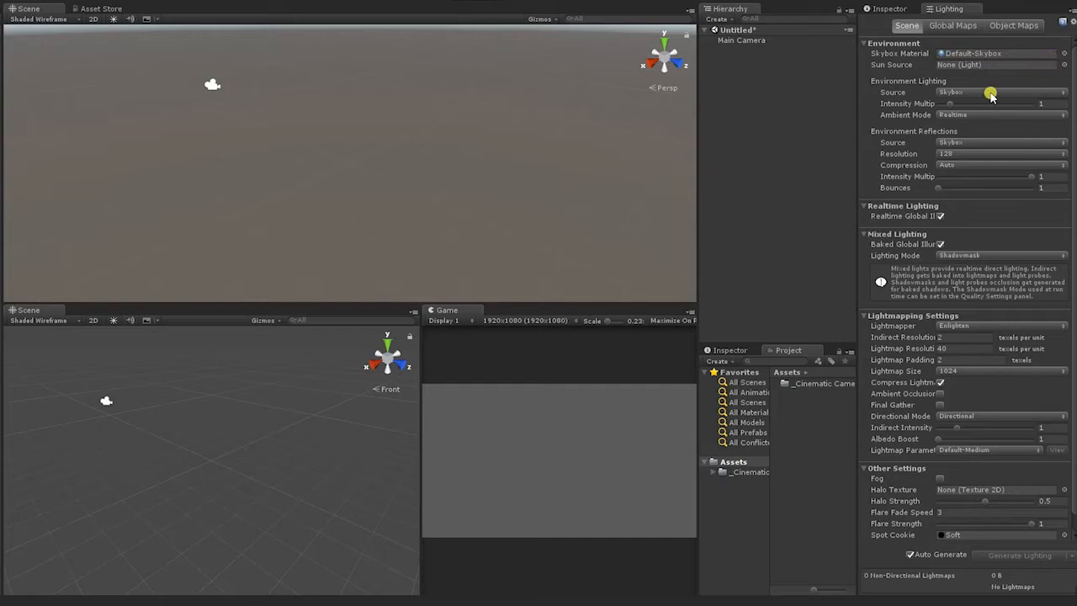
click(997, 92)
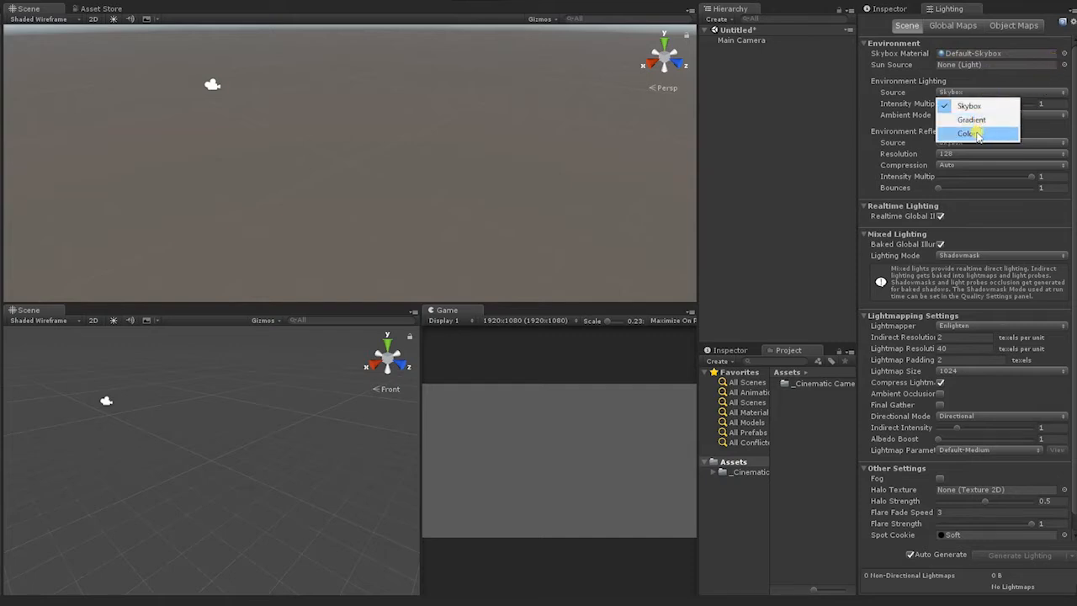
click(968, 133)
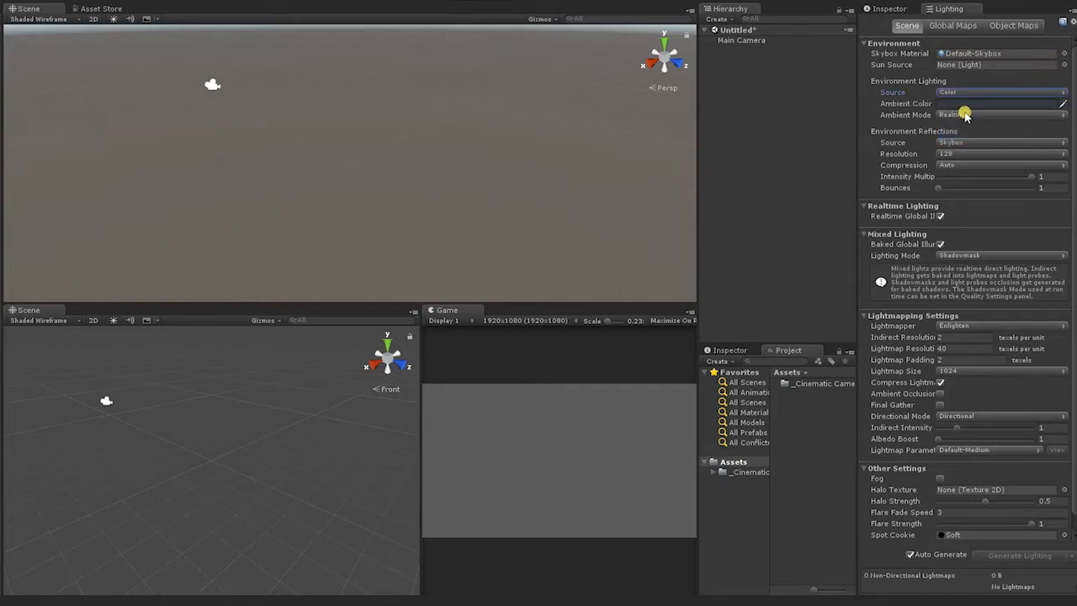
mouse_move(937, 208)
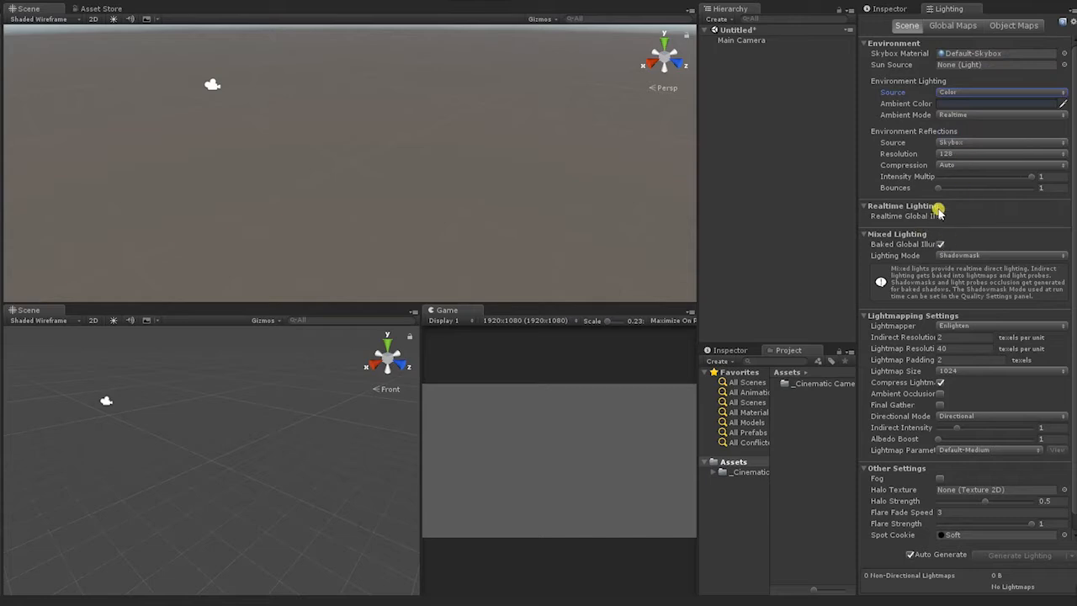
Disable realtime and baked global illumination and set the Skybox Material to None
click(940, 244)
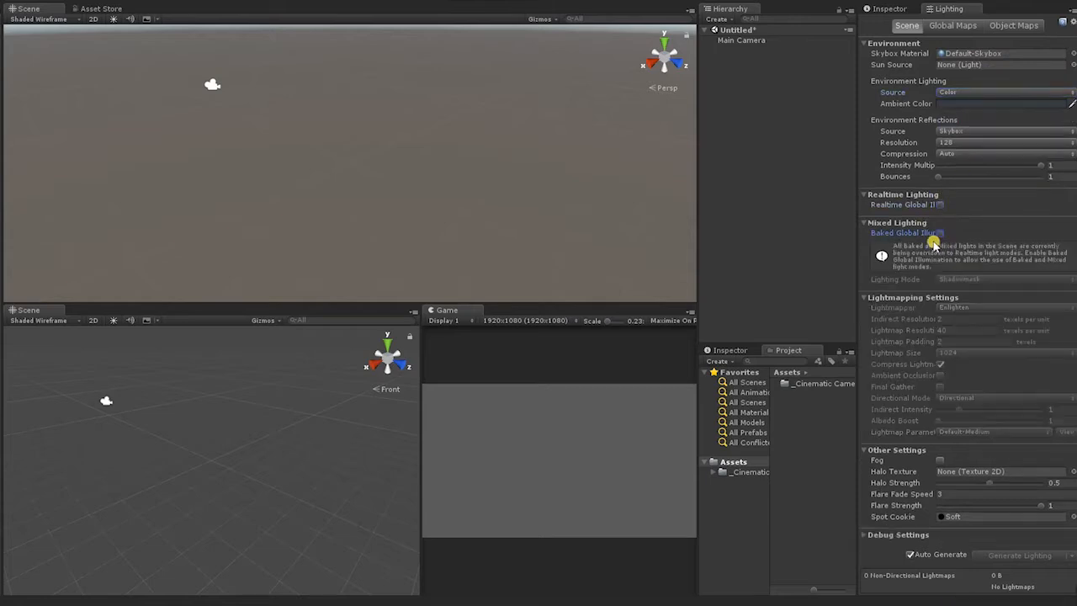
click(864, 195)
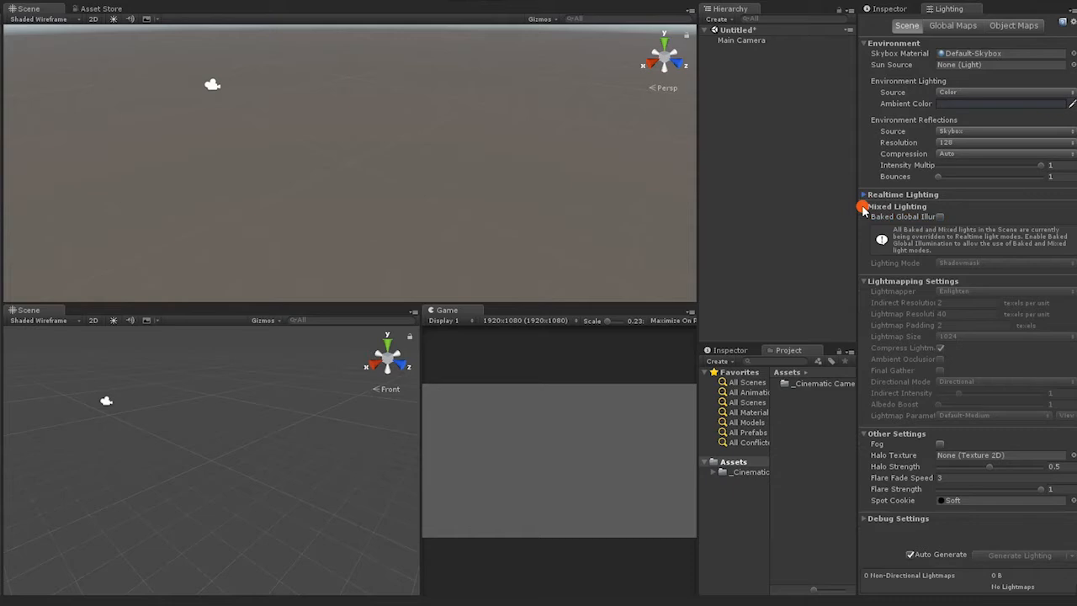
click(865, 206)
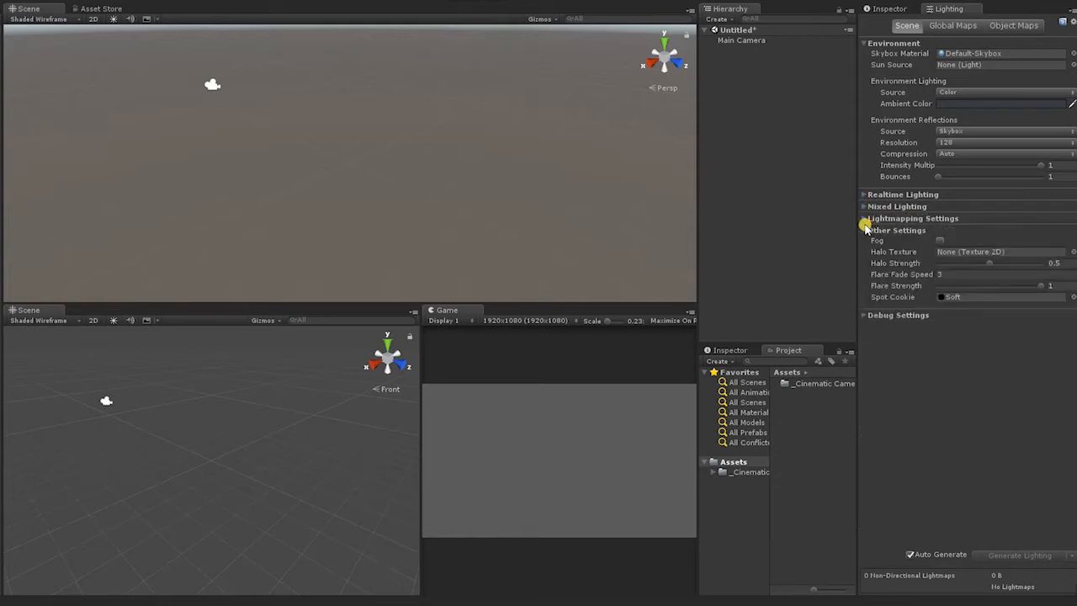
click(863, 230)
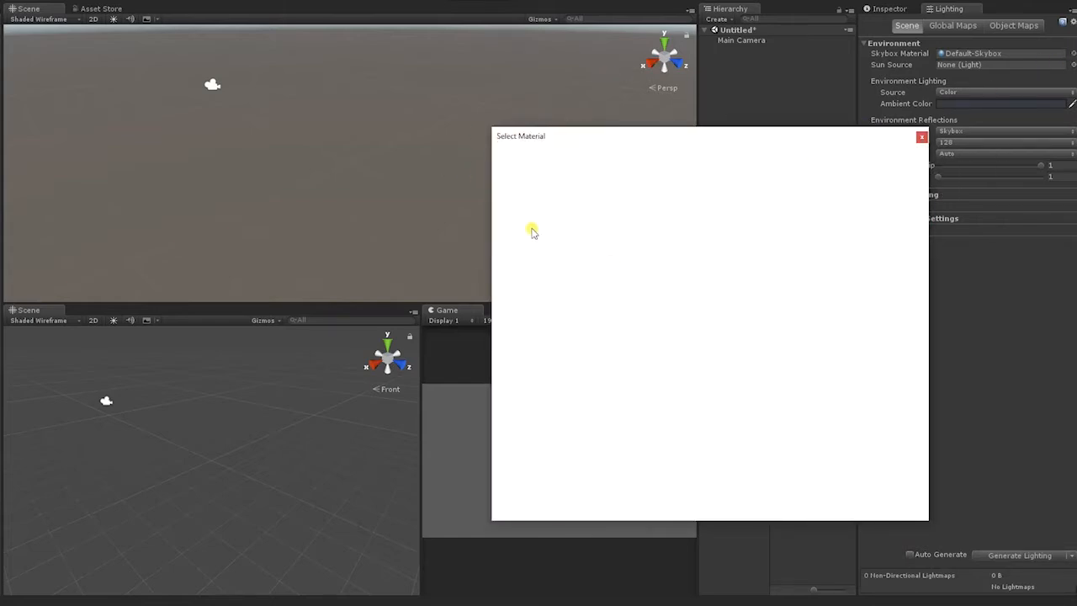
click(921, 136)
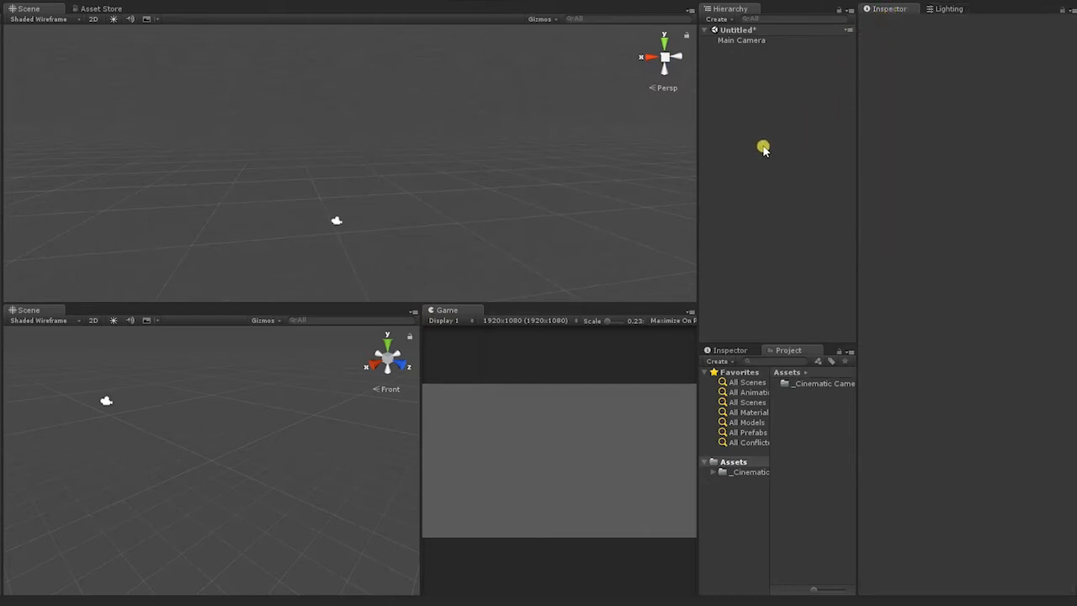
mouse_move(767, 112)
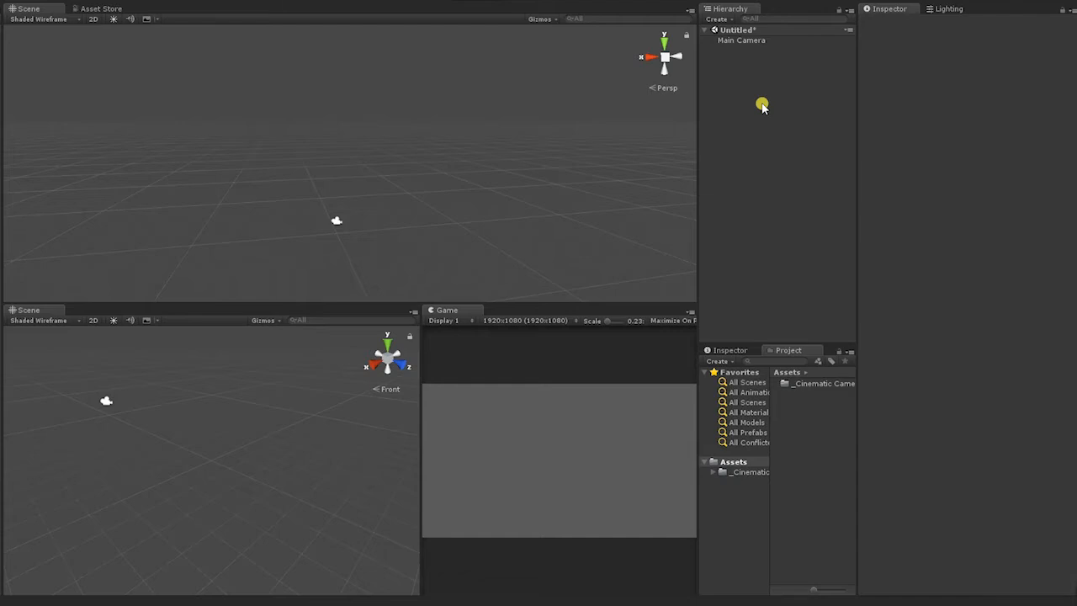
Select the Image, then the Canvas, to show its Canvas and Canvas Scaler components
right_click(763, 105)
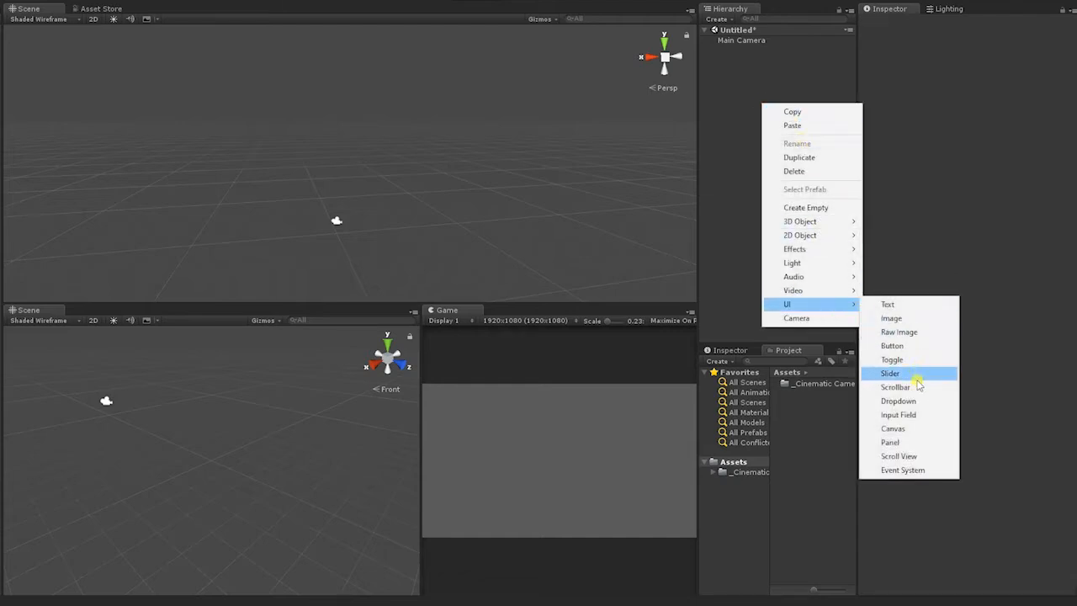
mouse_move(912, 318)
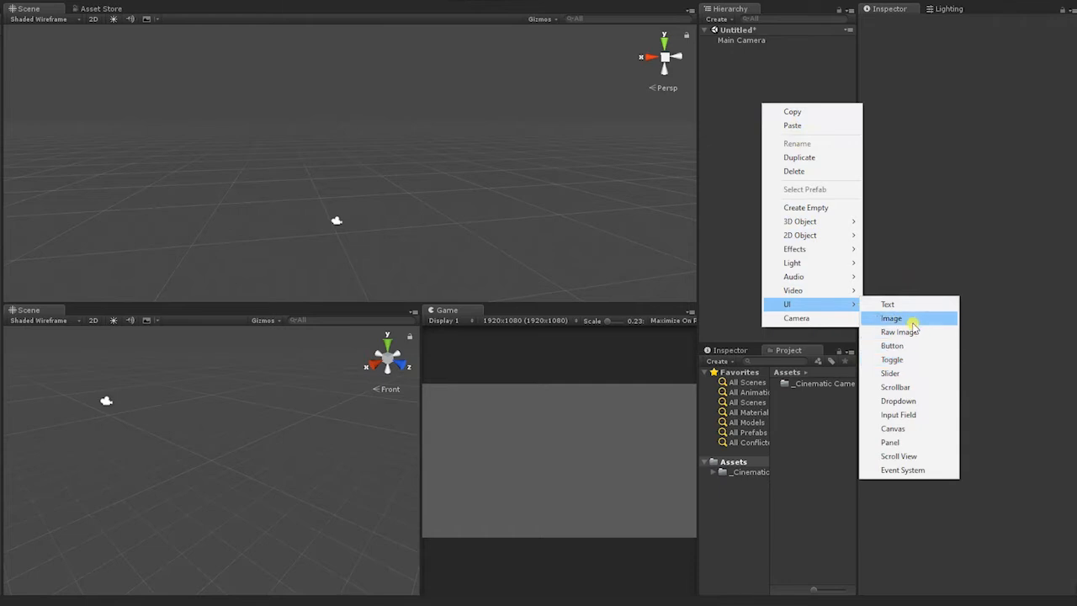
click(891, 318)
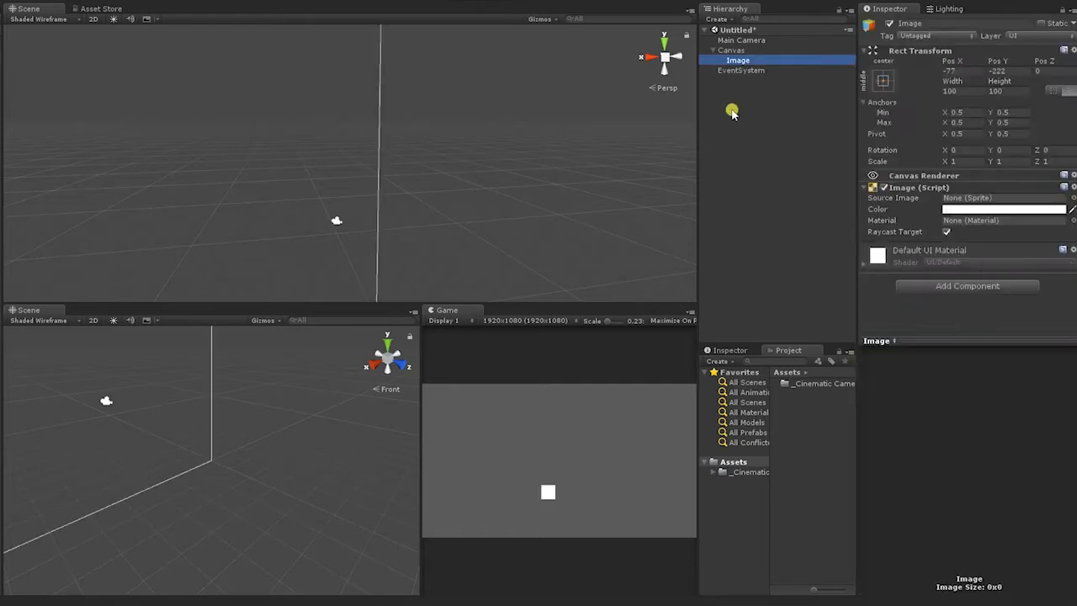
mouse_move(627, 208)
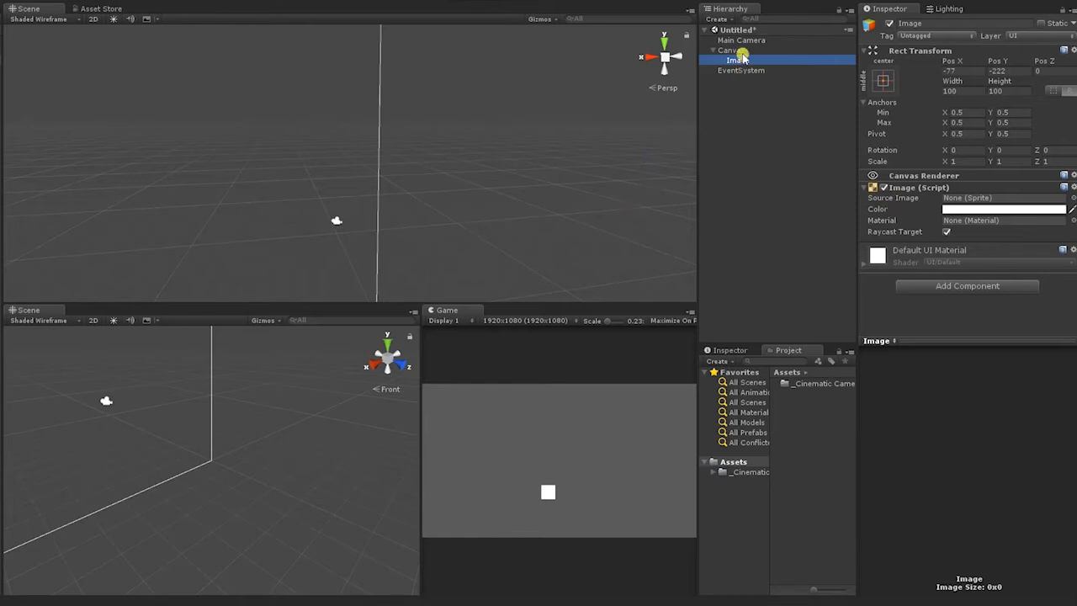
click(728, 49)
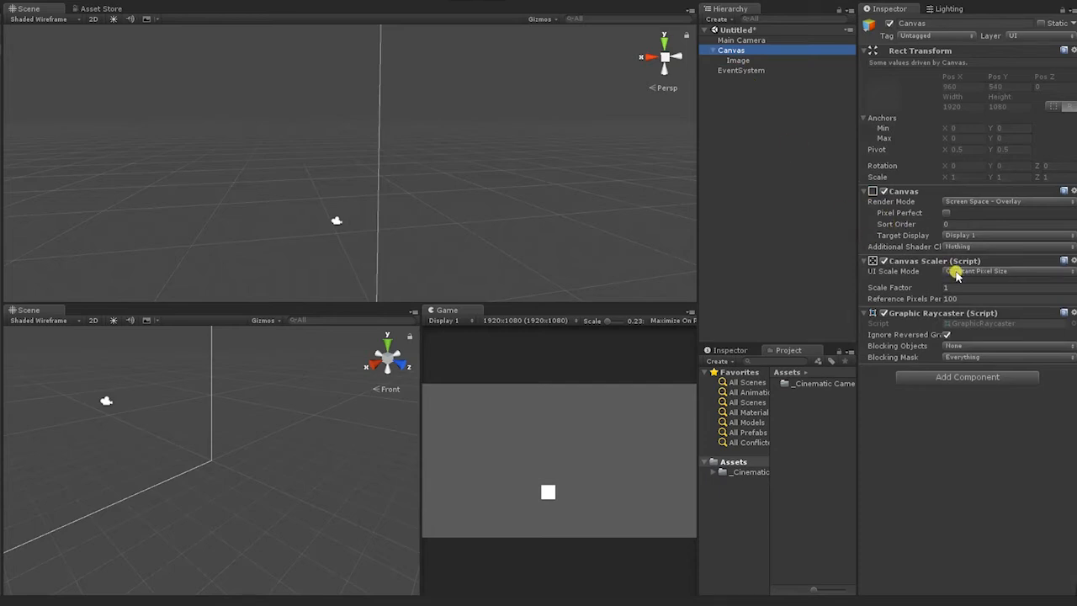
Set Canvas Scaler to Scale With Screen Size at 1920 x 1080 reference resolution
click(1006, 271)
text(1080)
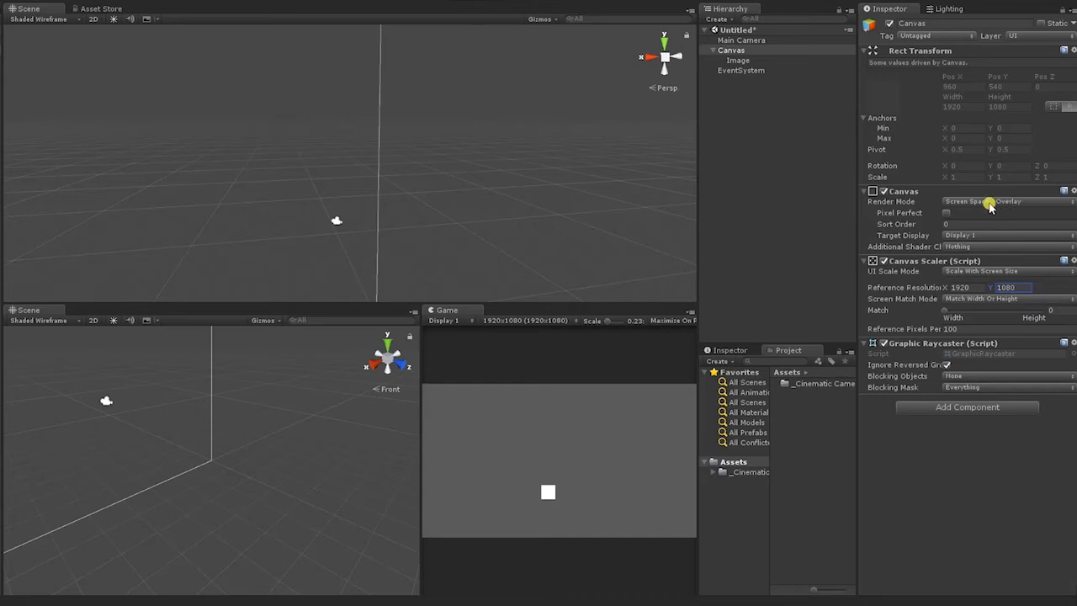
Set Canvas to Screen Space - Camera with Main Camera as render camera, plane distance 10
click(1006, 201)
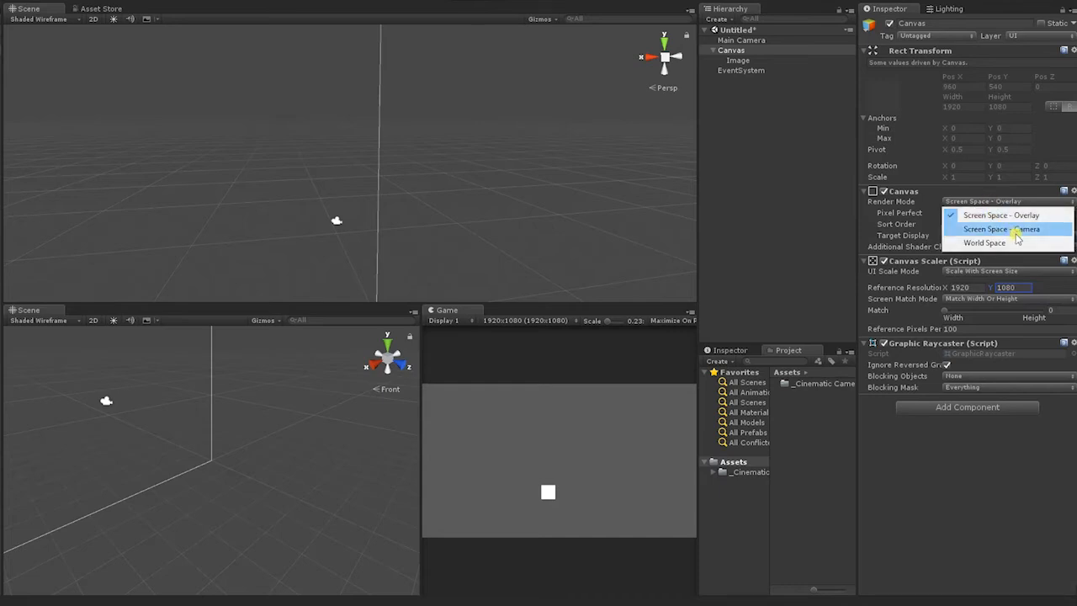
click(1001, 229)
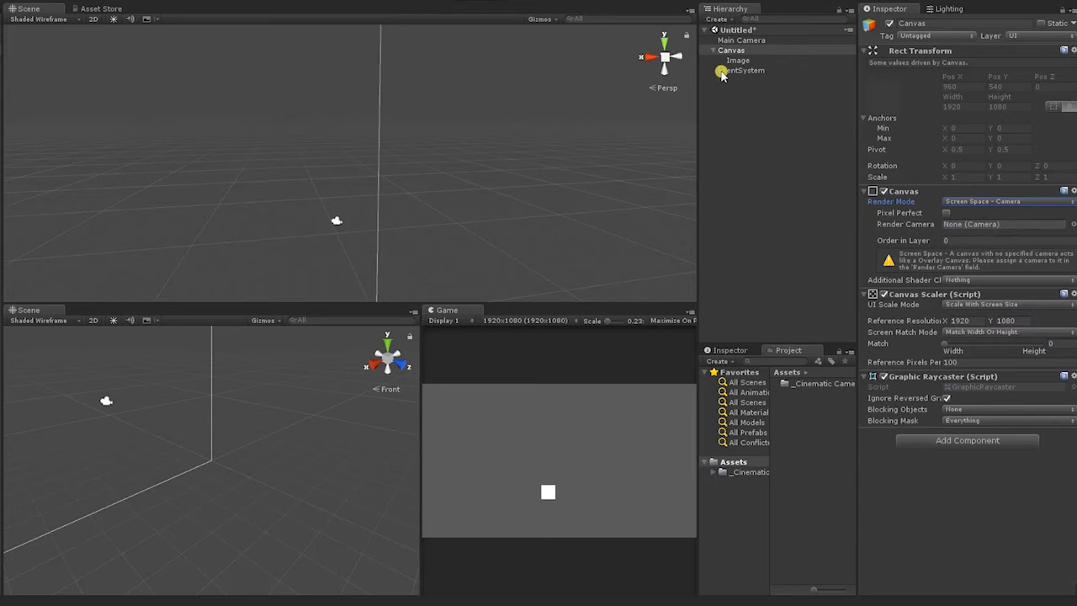
click(740, 40)
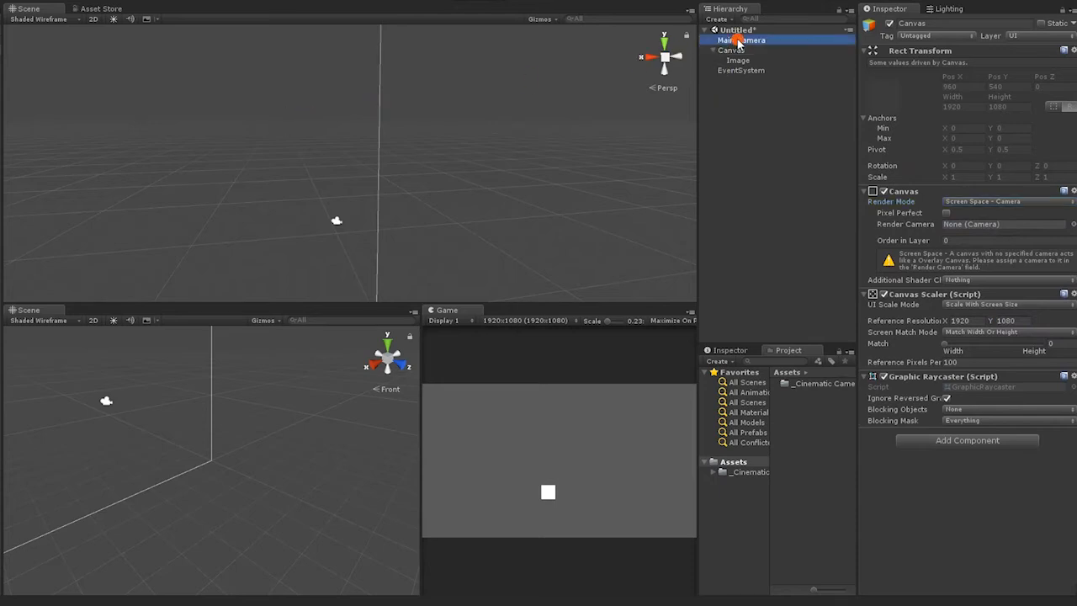
click(731, 50)
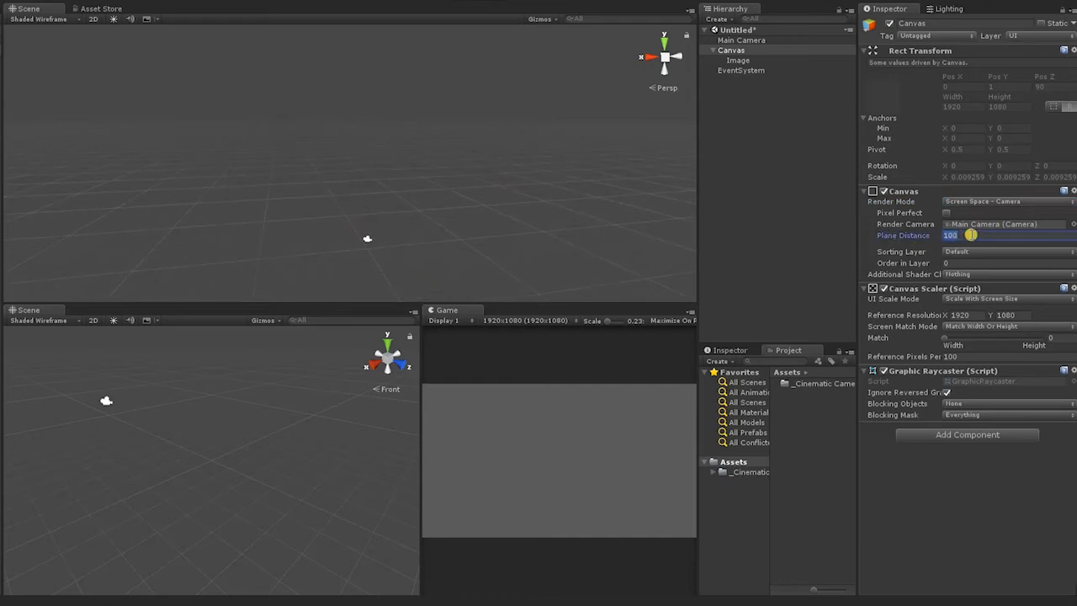
text(10)
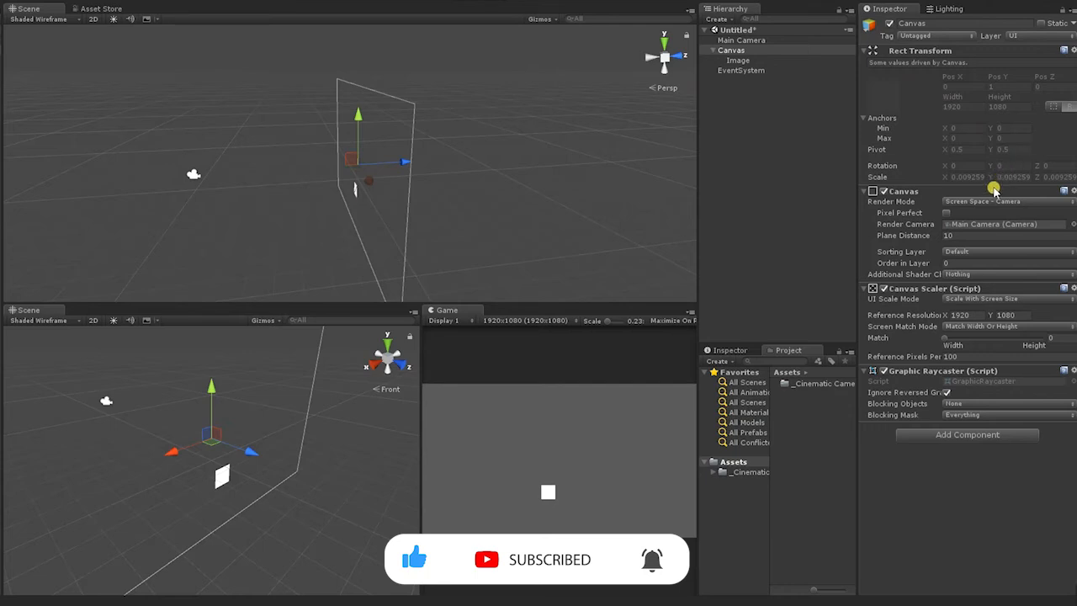
click(1005, 201)
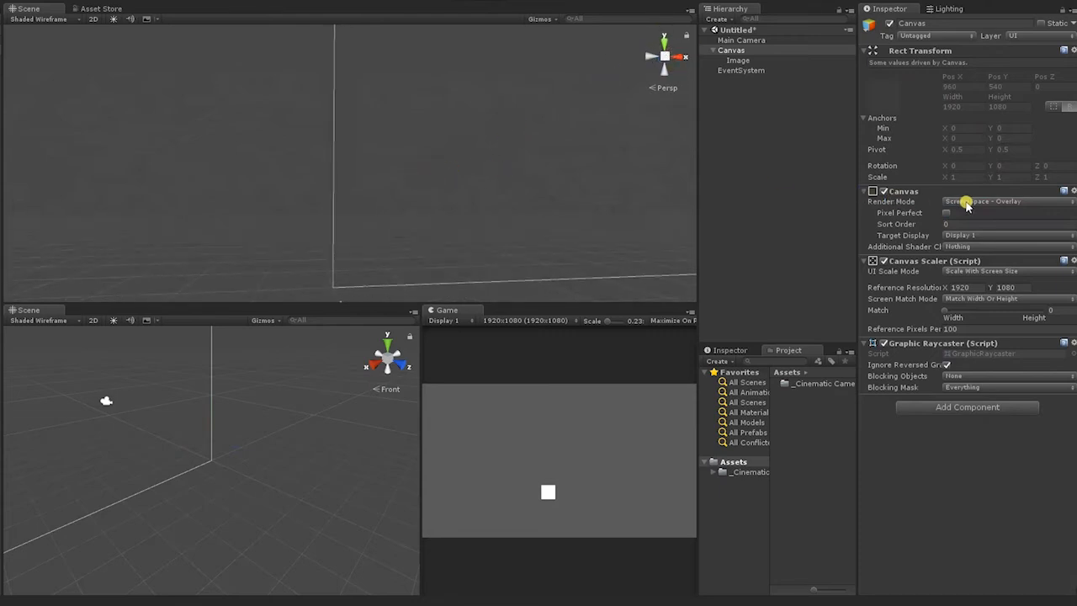
click(1001, 201)
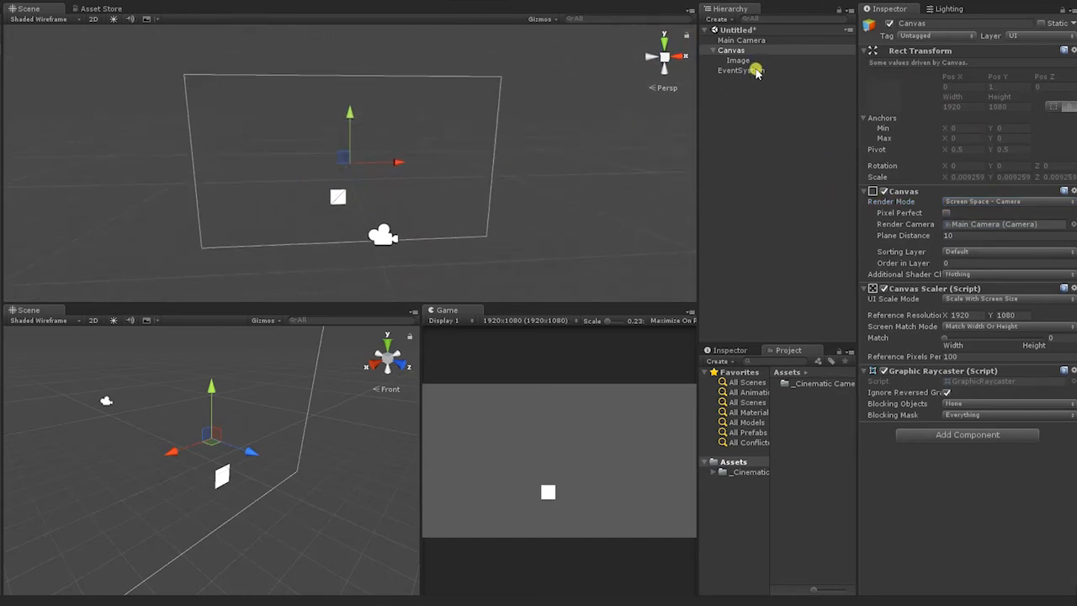
click(739, 60)
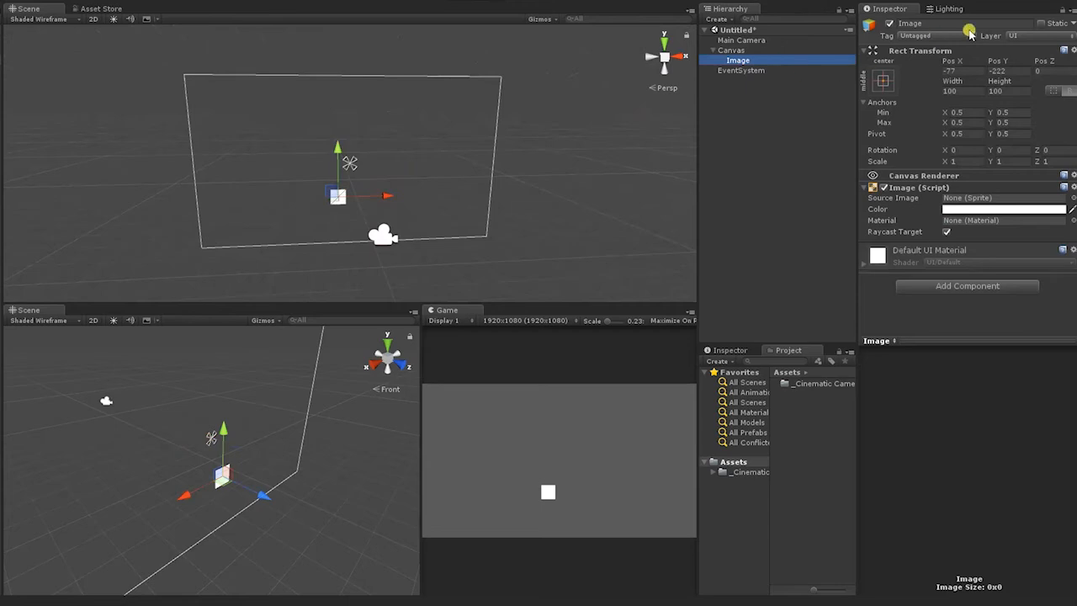
Alt-apply the stretch-stretch anchor preset so the Image fills the canvas, then toggle view projection
click(884, 81)
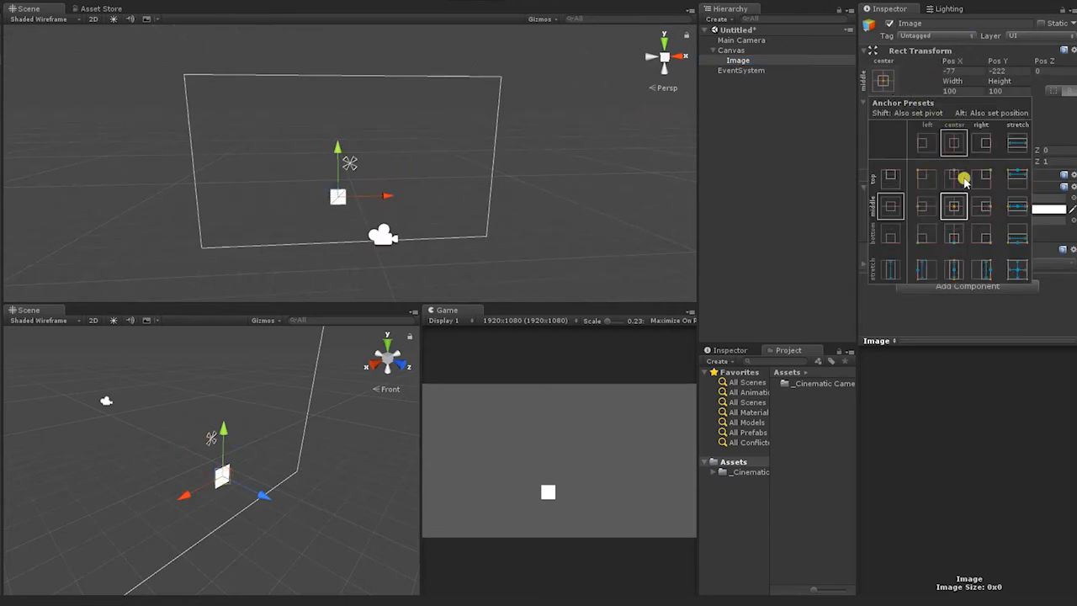
mouse_move(976, 194)
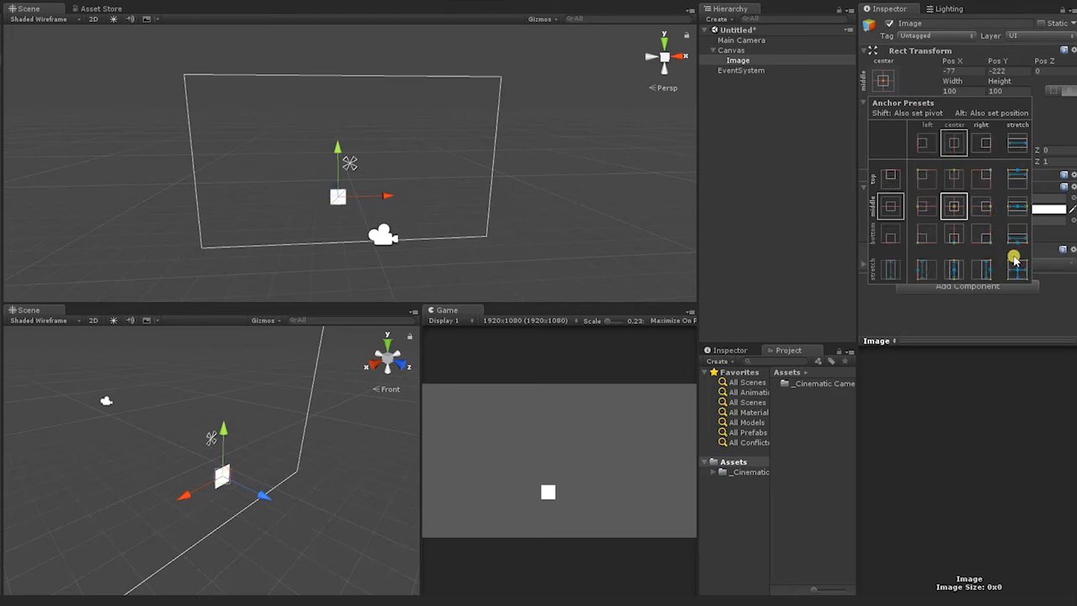
click(1018, 269)
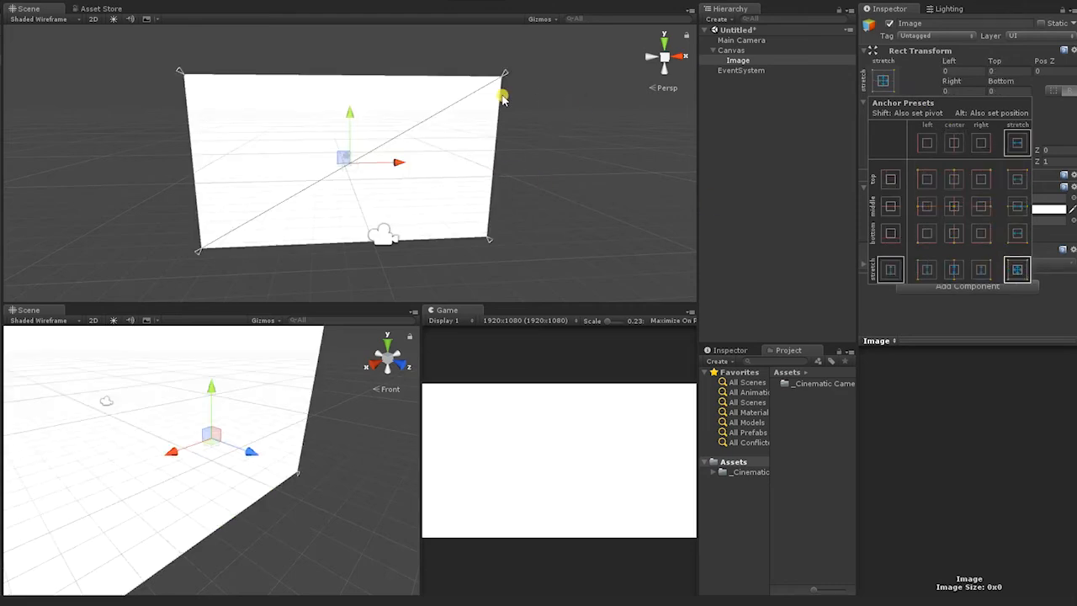
mouse_move(500, 6)
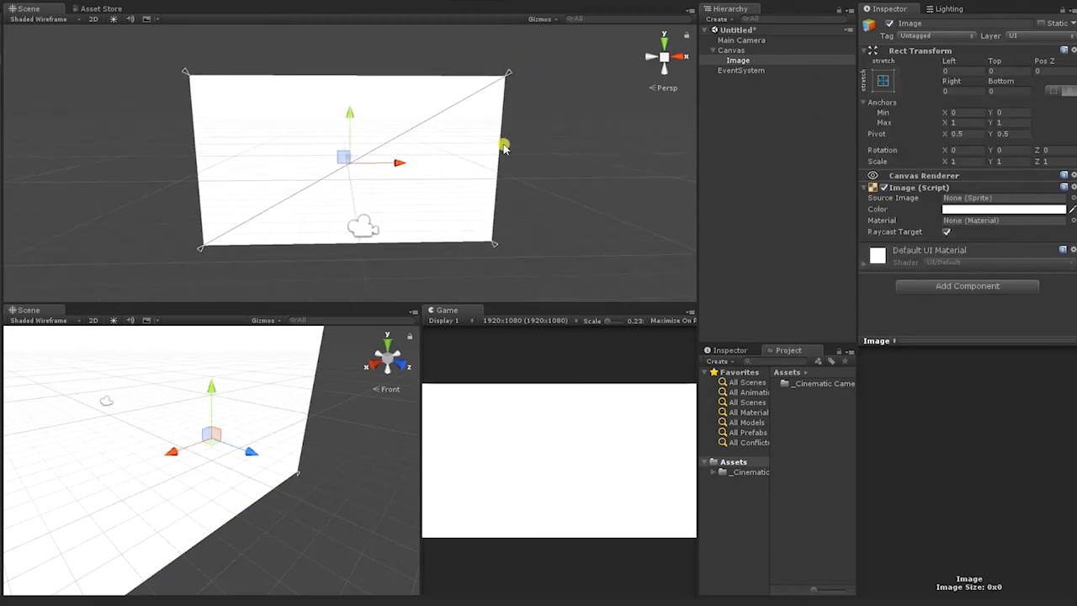
mouse_move(850, 287)
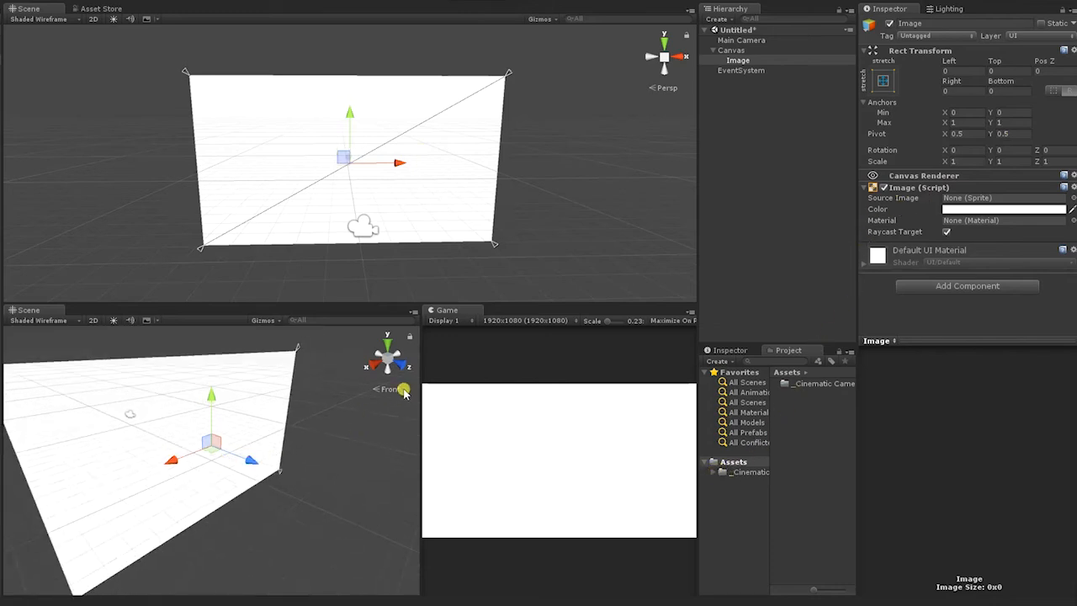
click(712, 472)
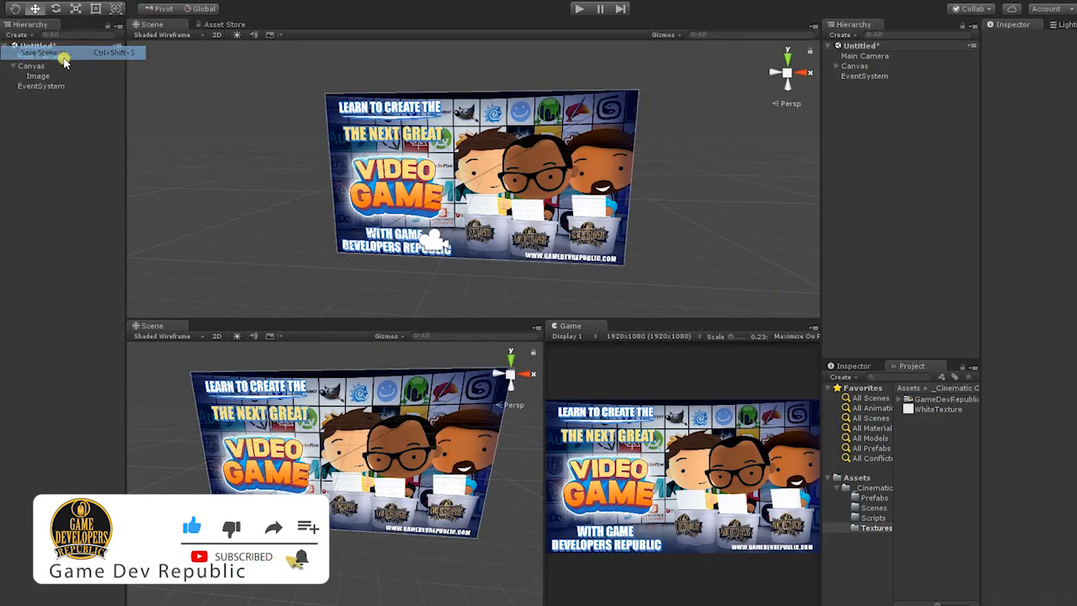
Choose Save Scene from the Hierarchy menu to open the Save Scene dialog
click(40, 53)
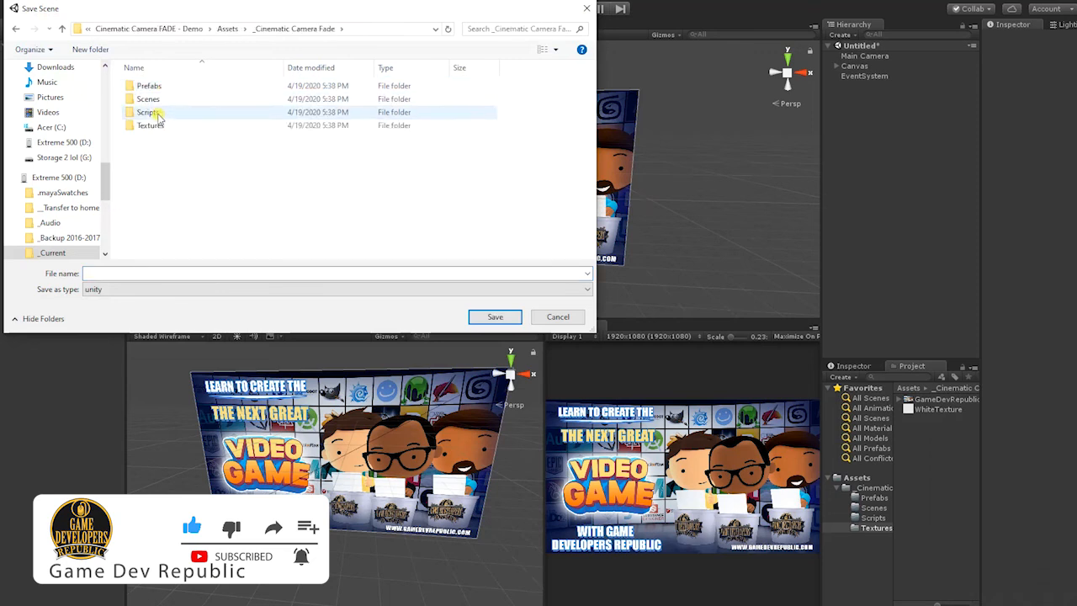